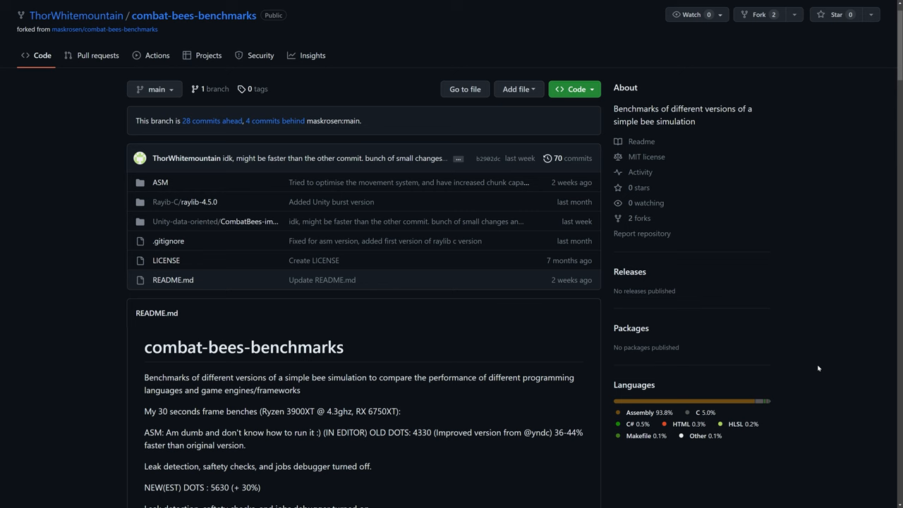
Scroll down through the DOTS fork README before switching to general.asm in VS Code
scroll(down, 3)
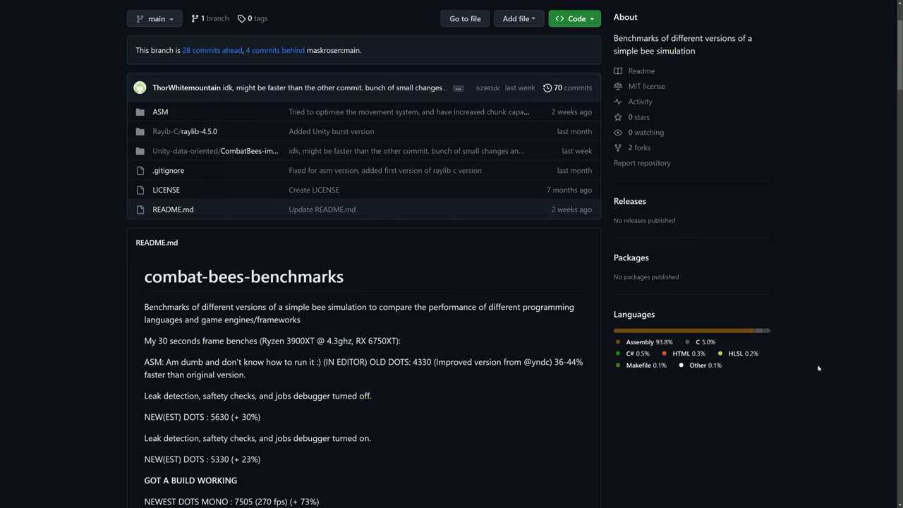
scroll(down, 3)
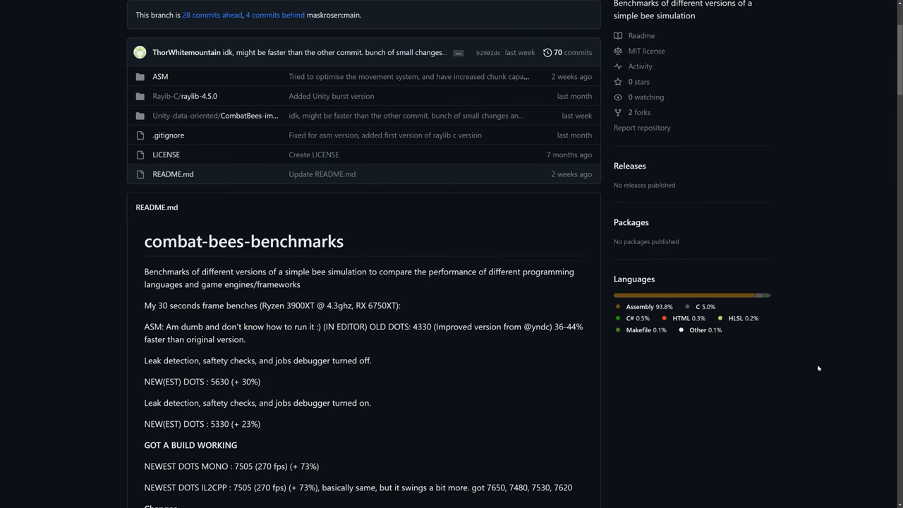
scroll(down, 3)
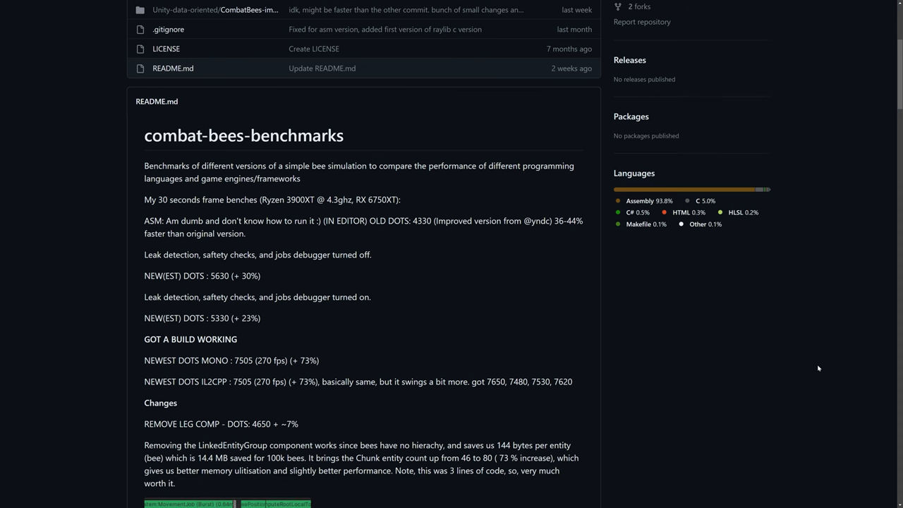
scroll(down, 3)
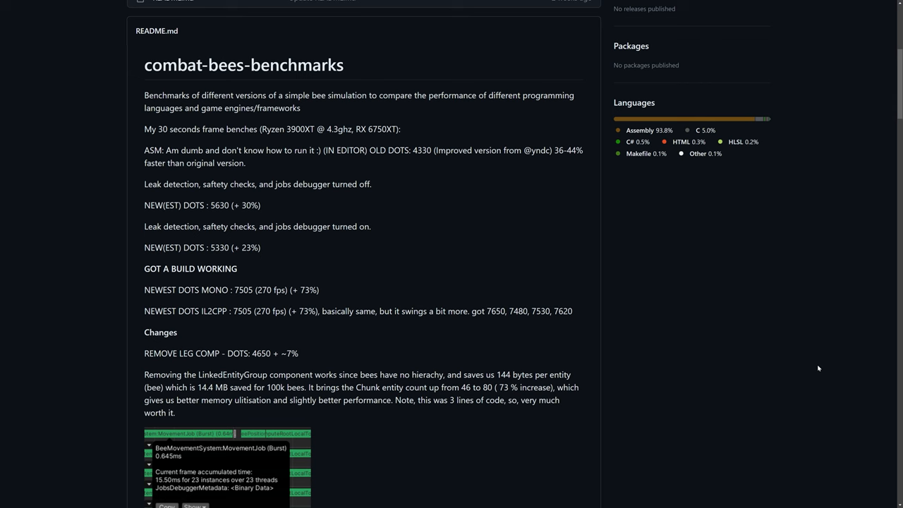
scroll(down, 3)
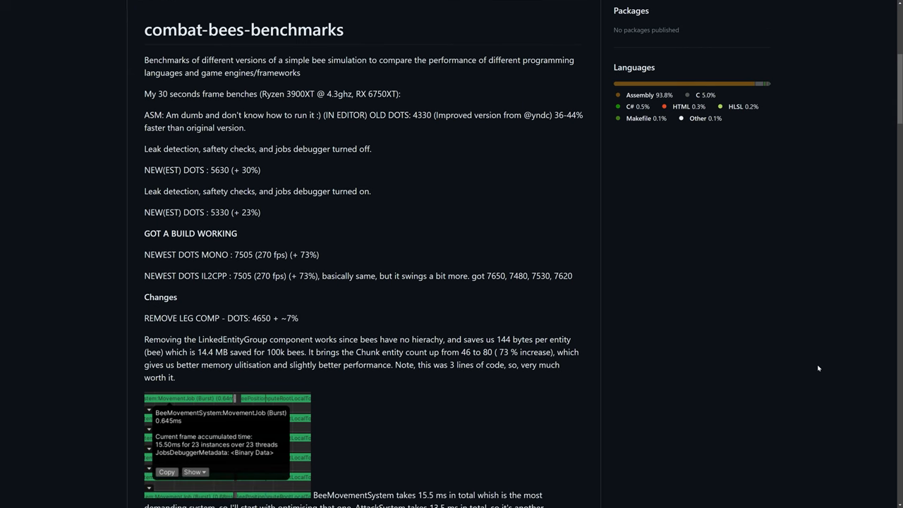
scroll(down, 3)
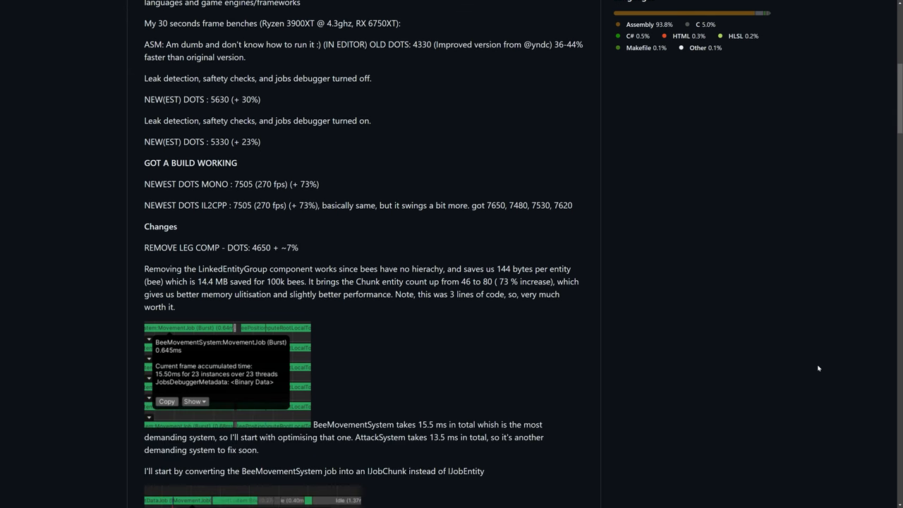
scroll(down, 3)
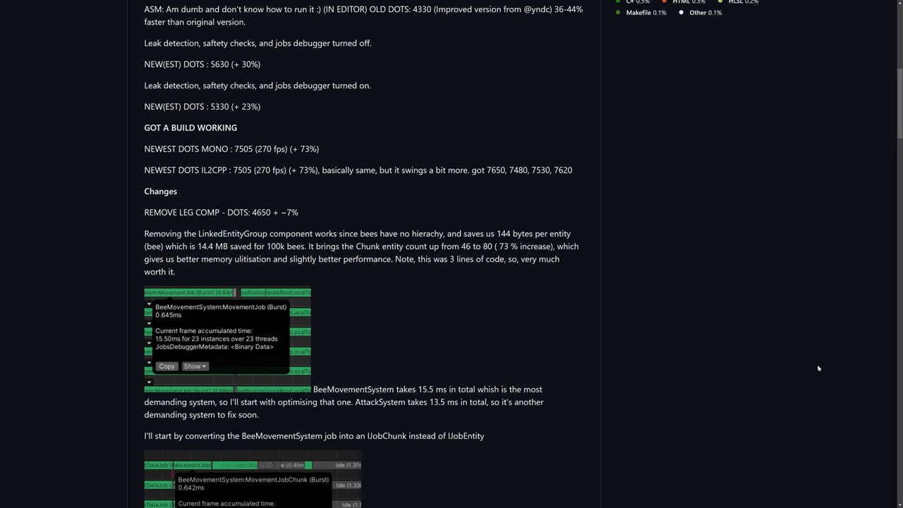
scroll(down, 3)
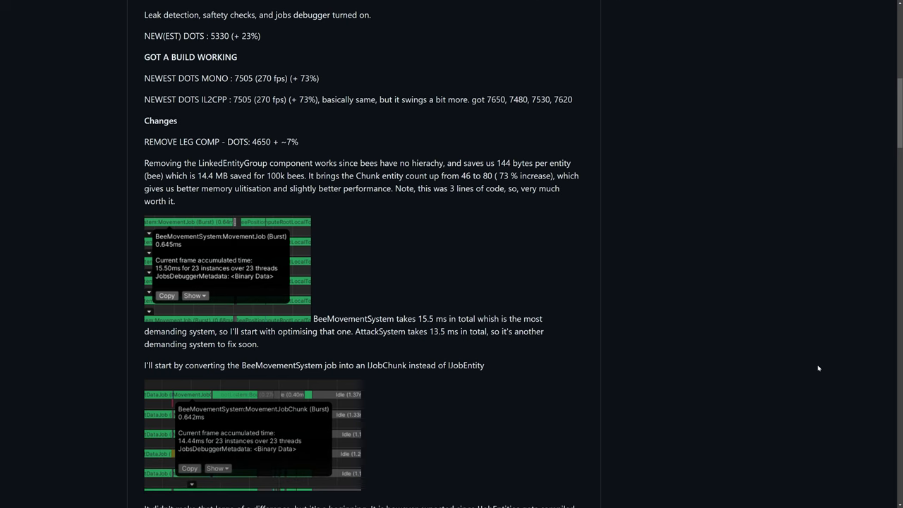
scroll(down, 3)
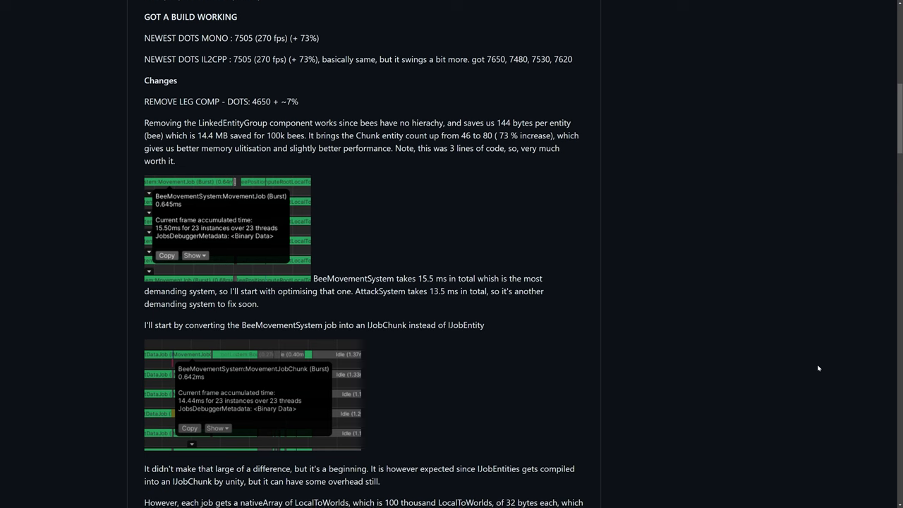
scroll(down, 3)
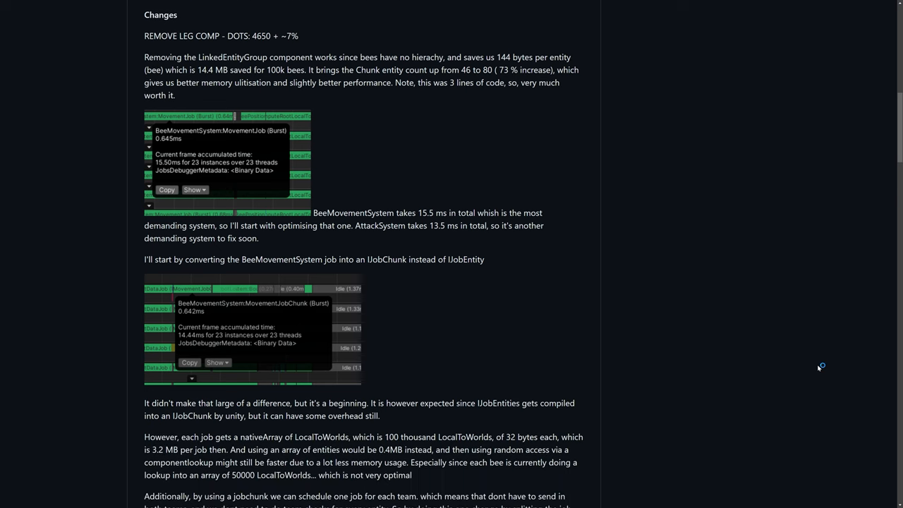
scroll(down, 3)
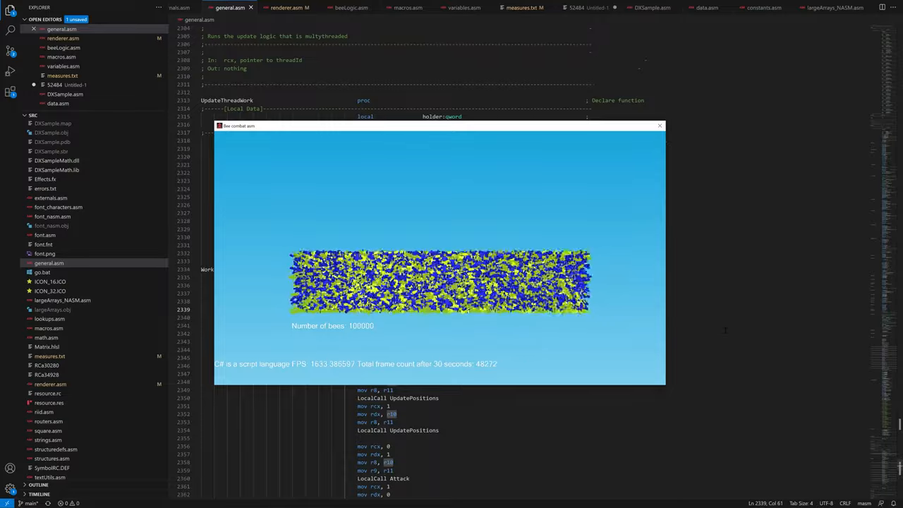
Close the running Bee combat asm simulation window showing 100000 bees
click(660, 126)
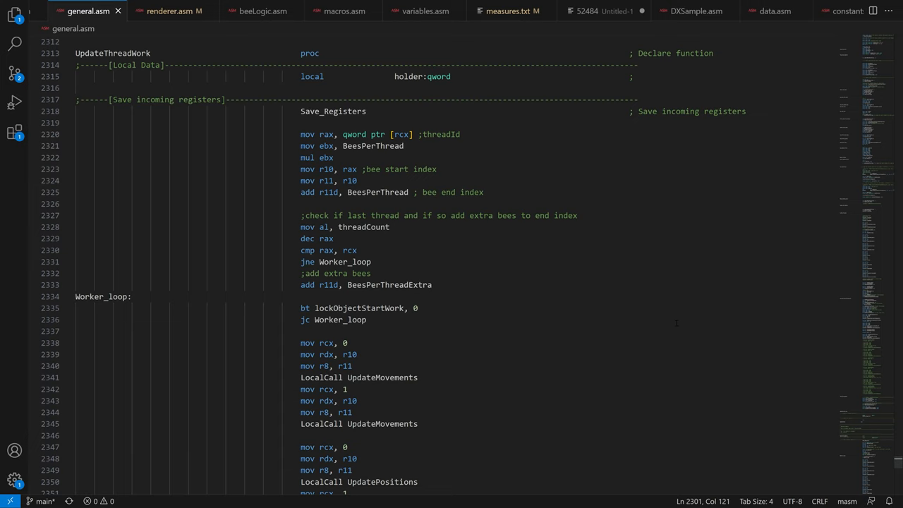
scroll(down, 3)
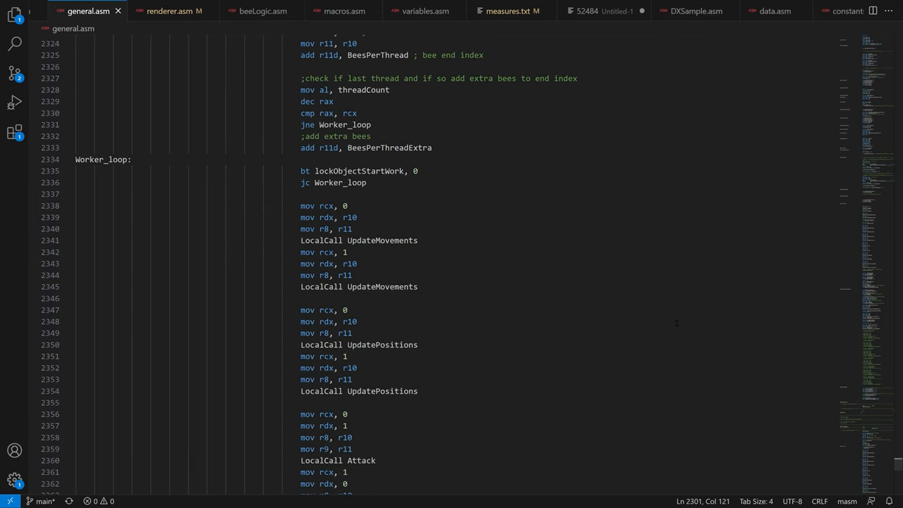
scroll(down, 3)
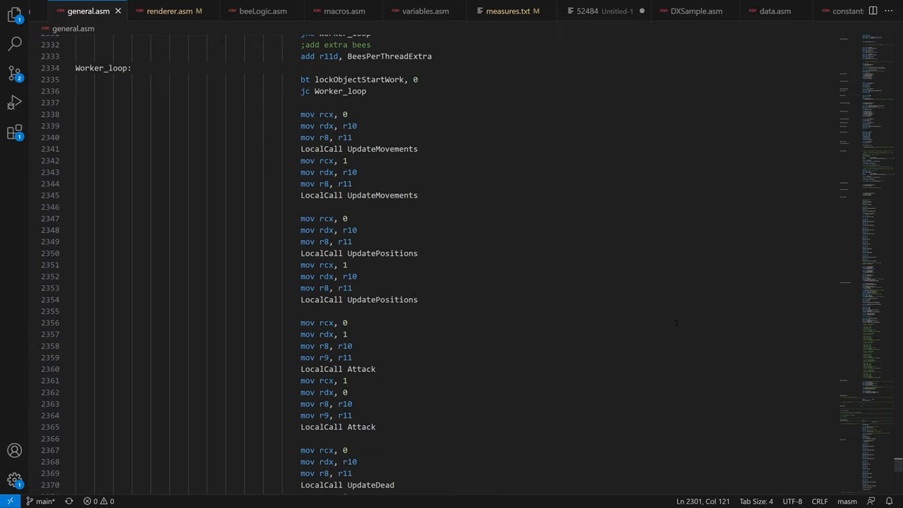
scroll(down, 3)
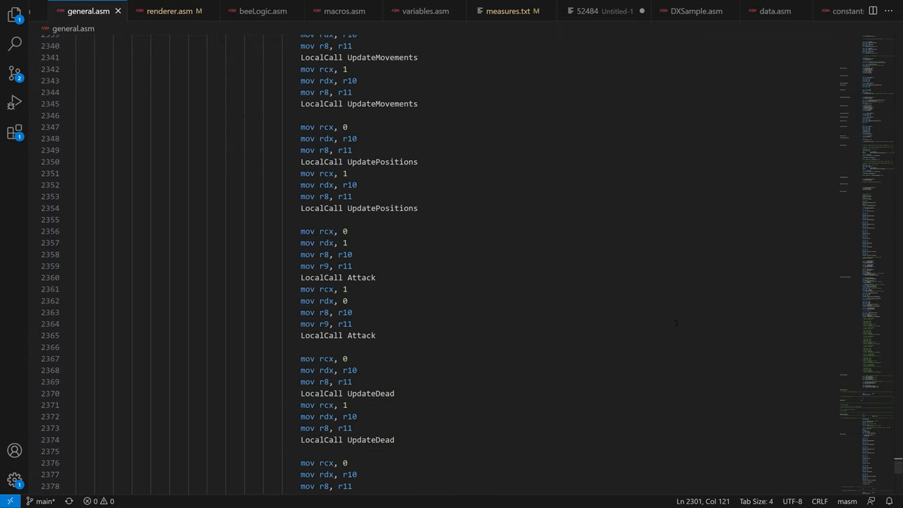
scroll(down, 3)
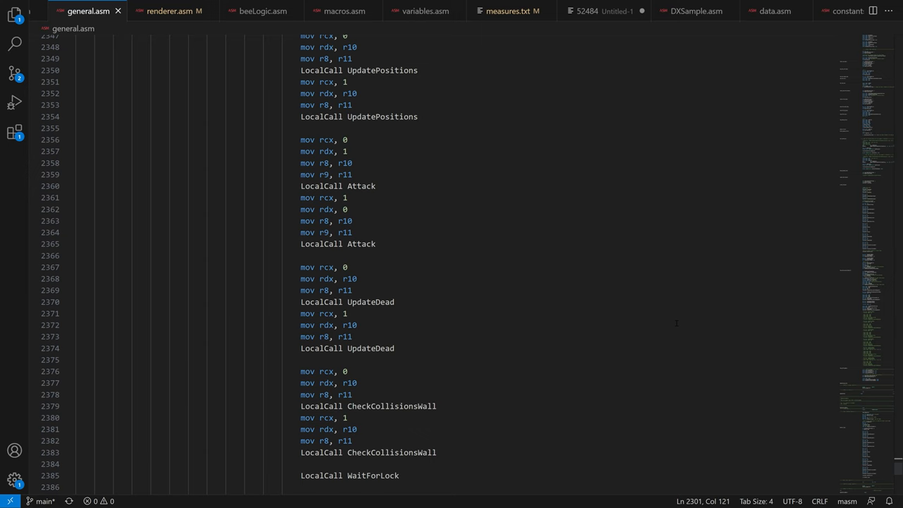
scroll(down, 3)
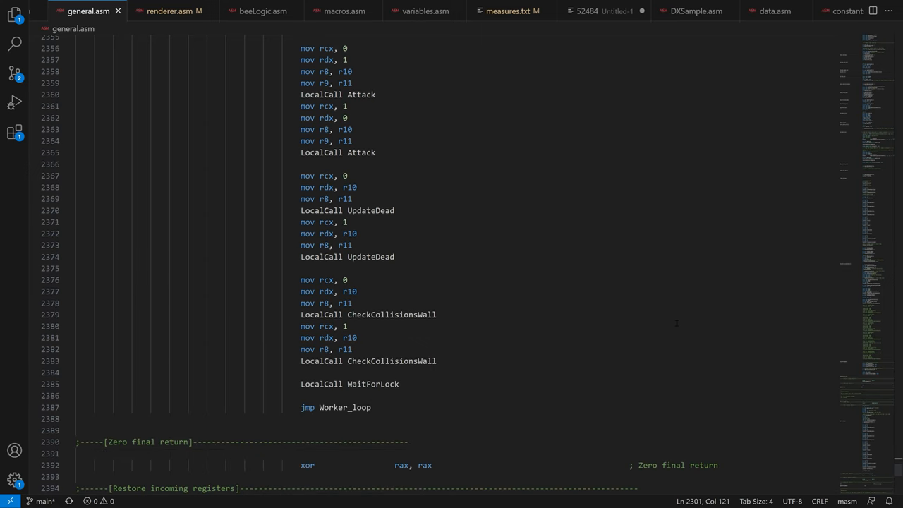
scroll(down, 3)
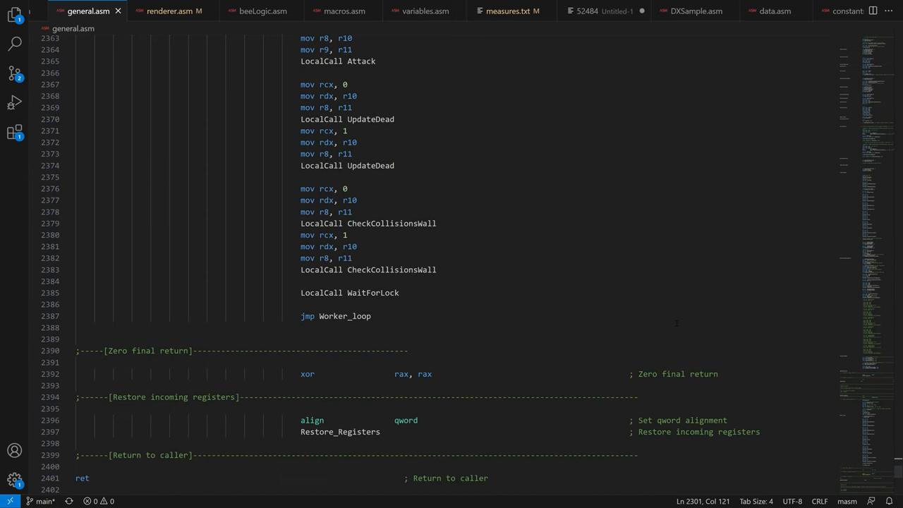
scroll(down, 3)
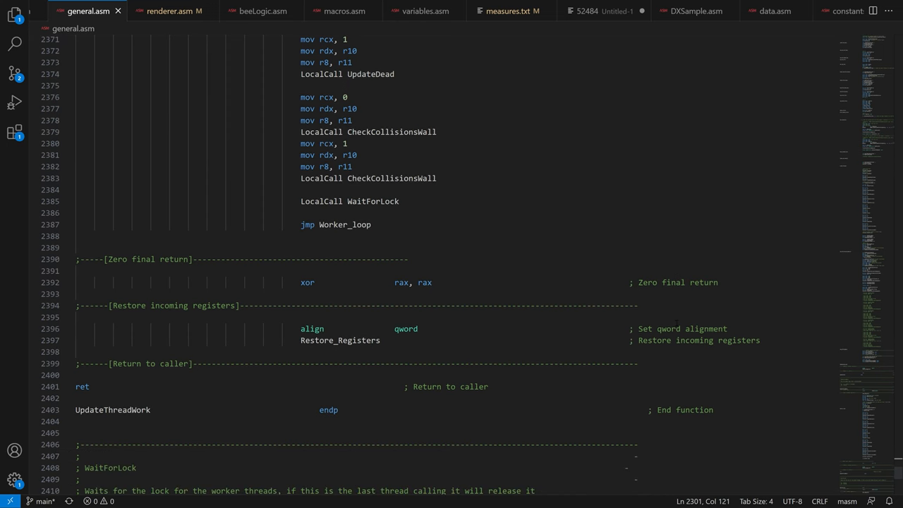
scroll(down, 3)
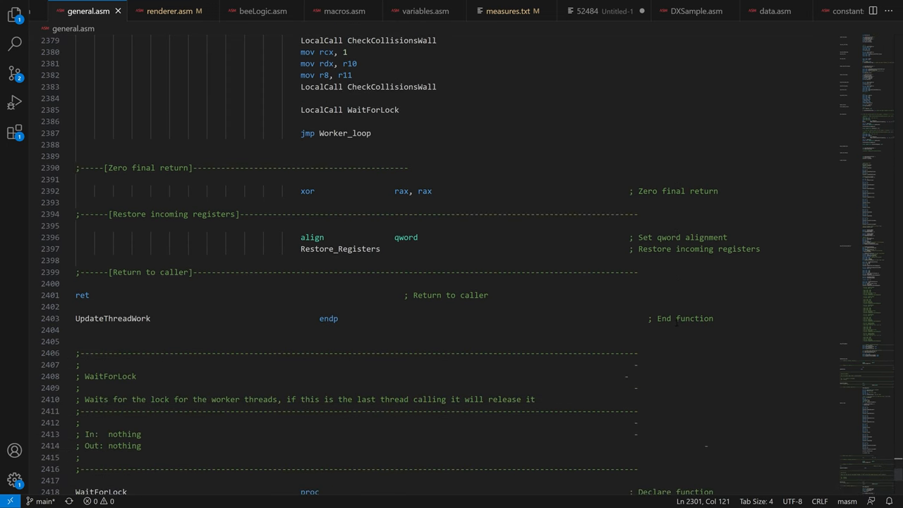
scroll(down, 3)
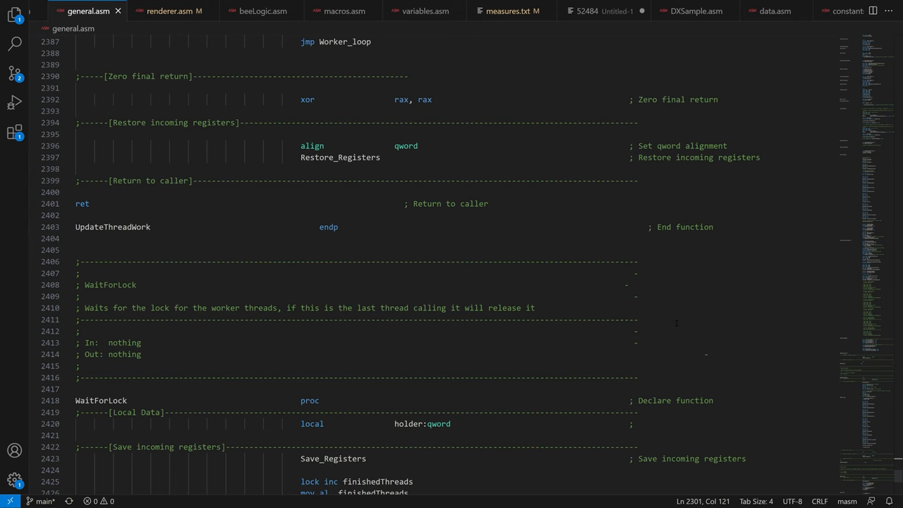
scroll(down, 3)
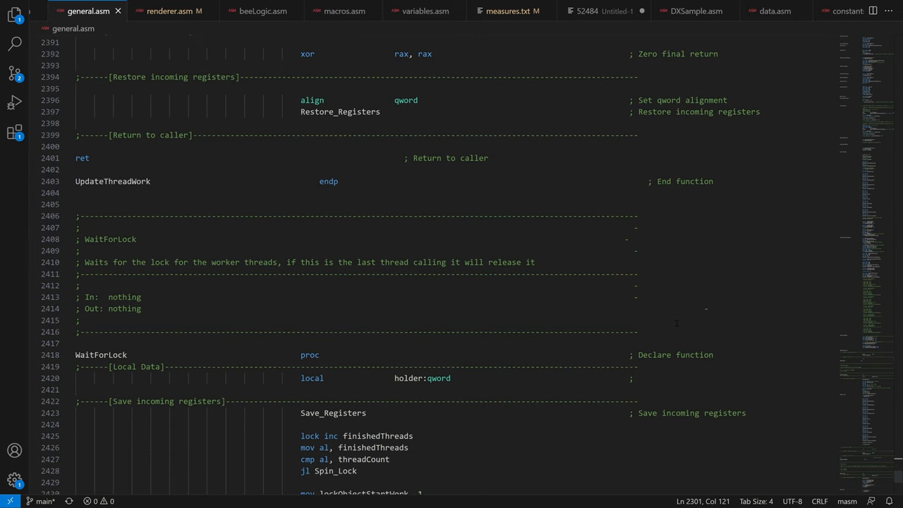
scroll(down, 3)
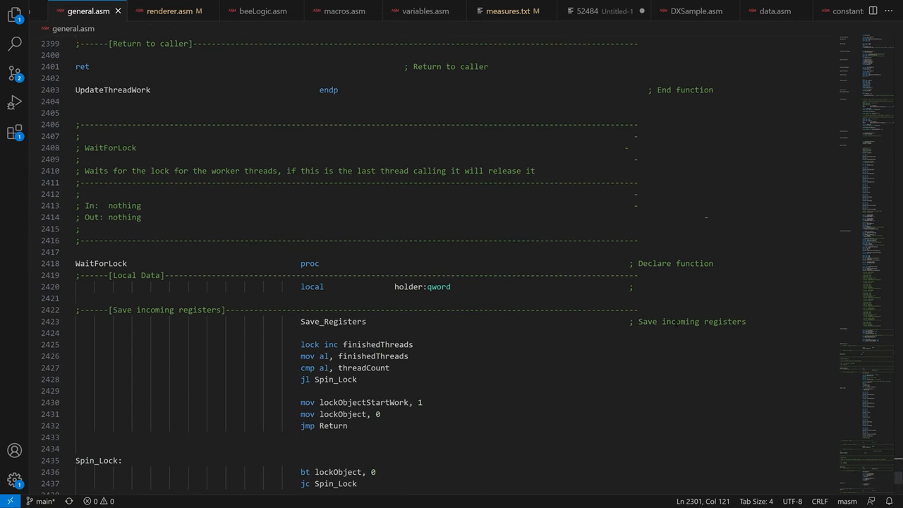
scroll(down, 3)
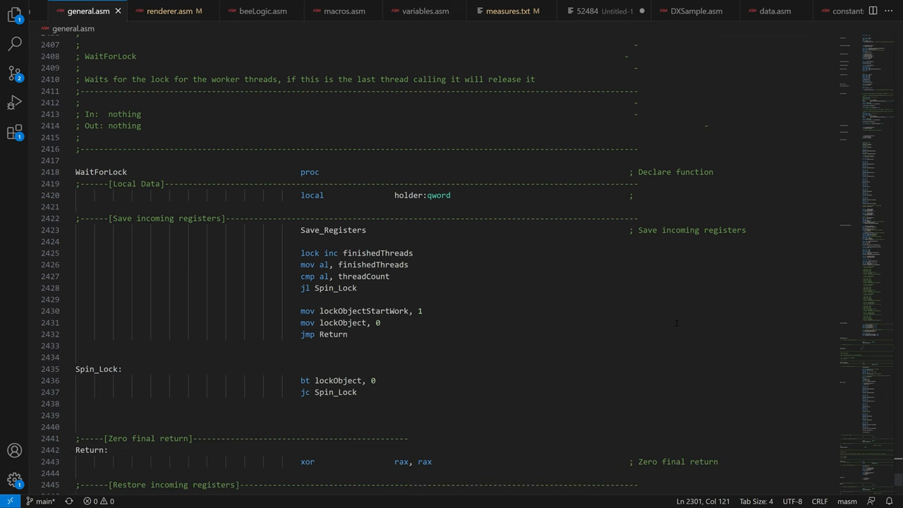
scroll(down, 3)
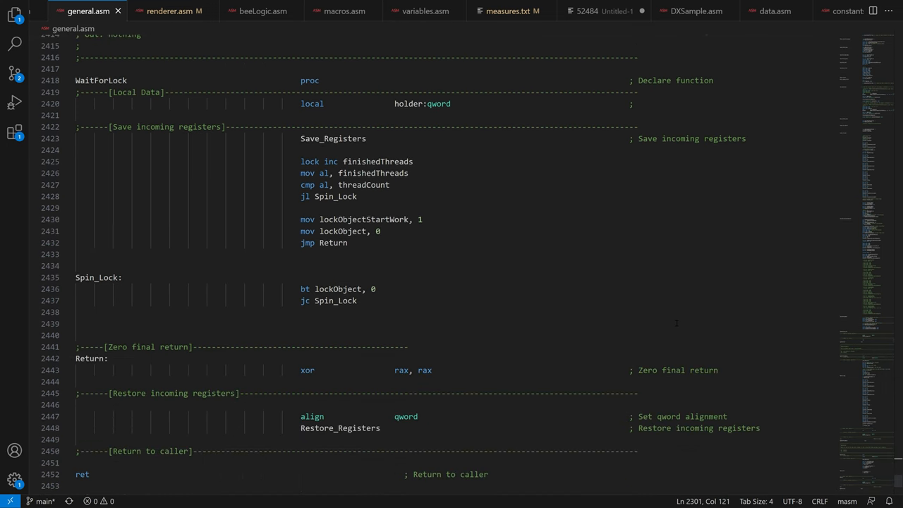
scroll(down, 3)
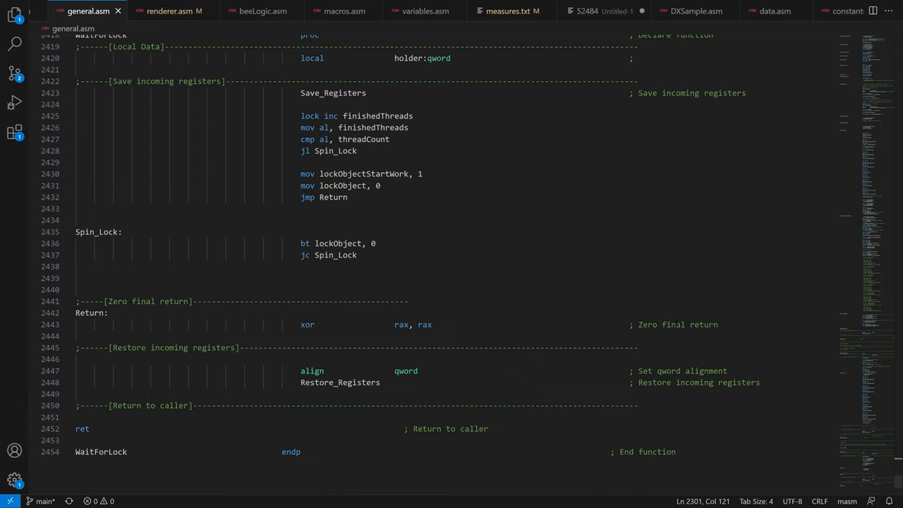